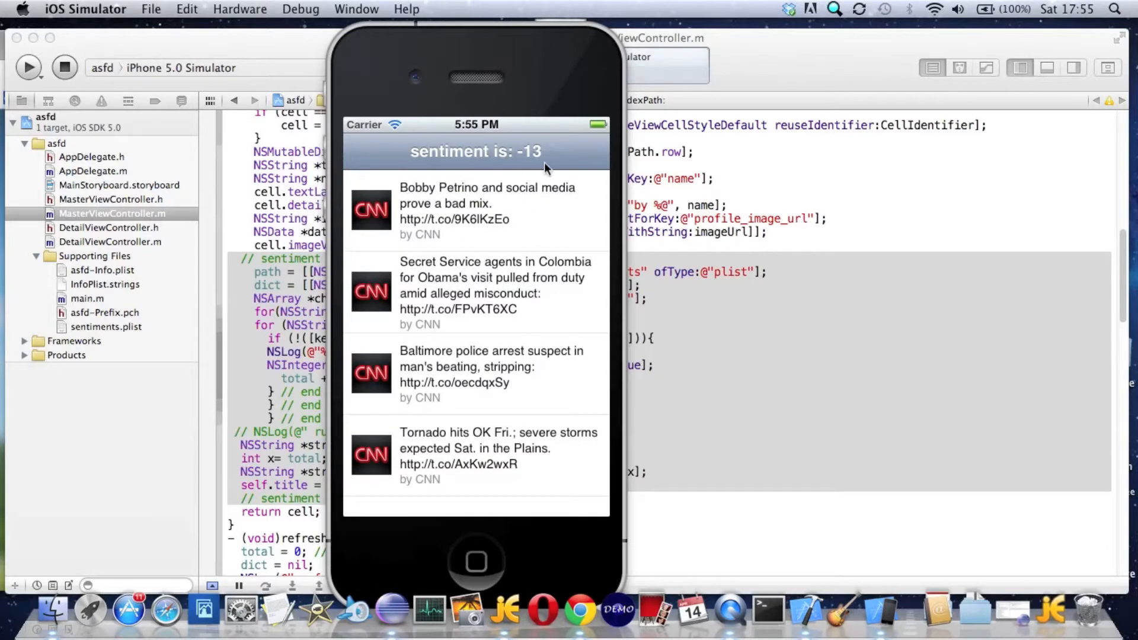
pyautogui.moveTo(724, 346)
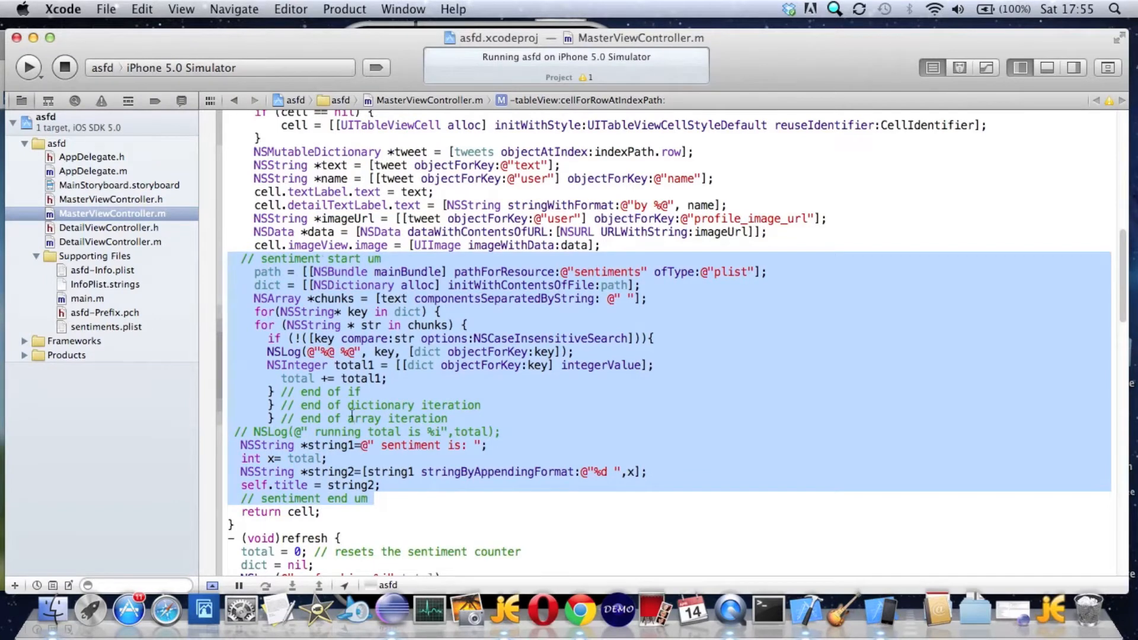
pyautogui.moveTo(579, 609)
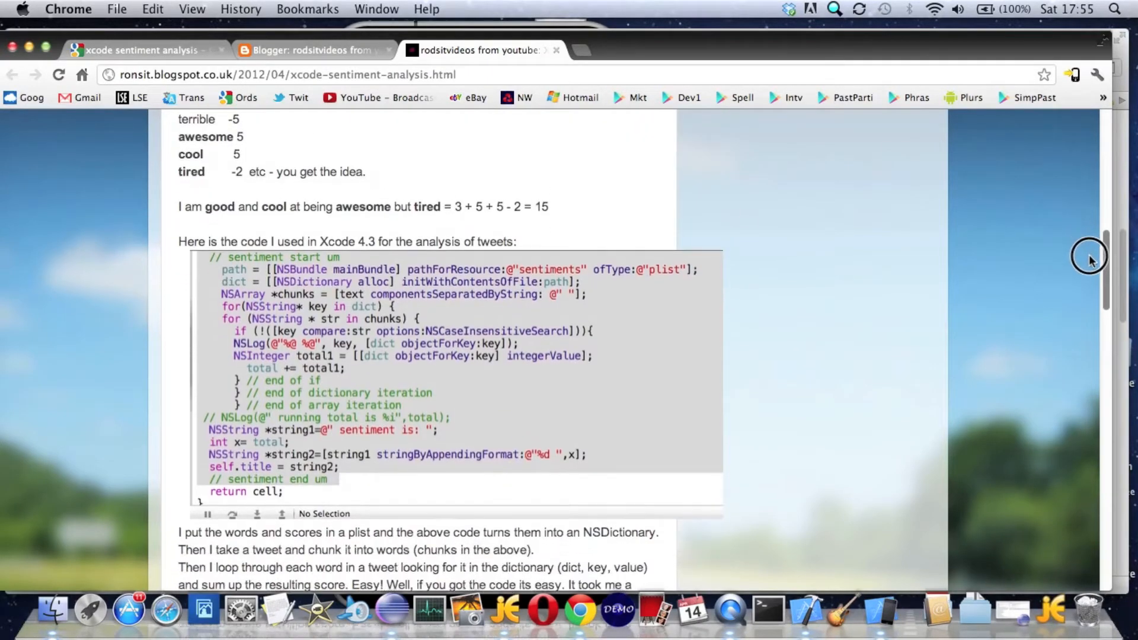
# Bring MasterViewController.m with the sentiment-scoring code back to the front.
pyautogui.click(806, 609)
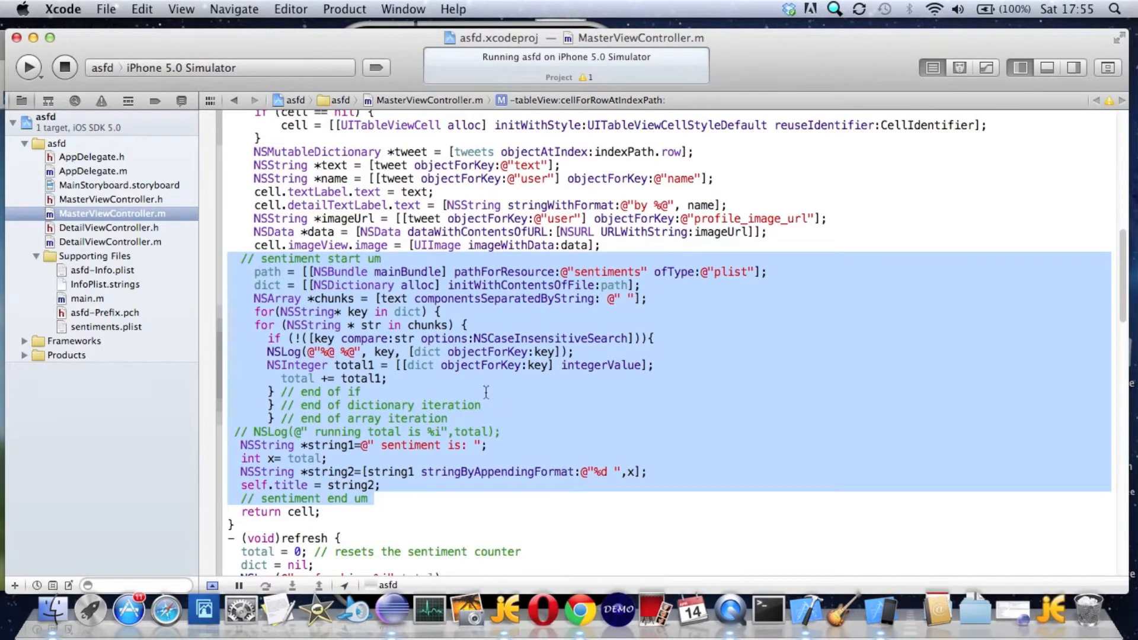
pyautogui.moveTo(1097, 283)
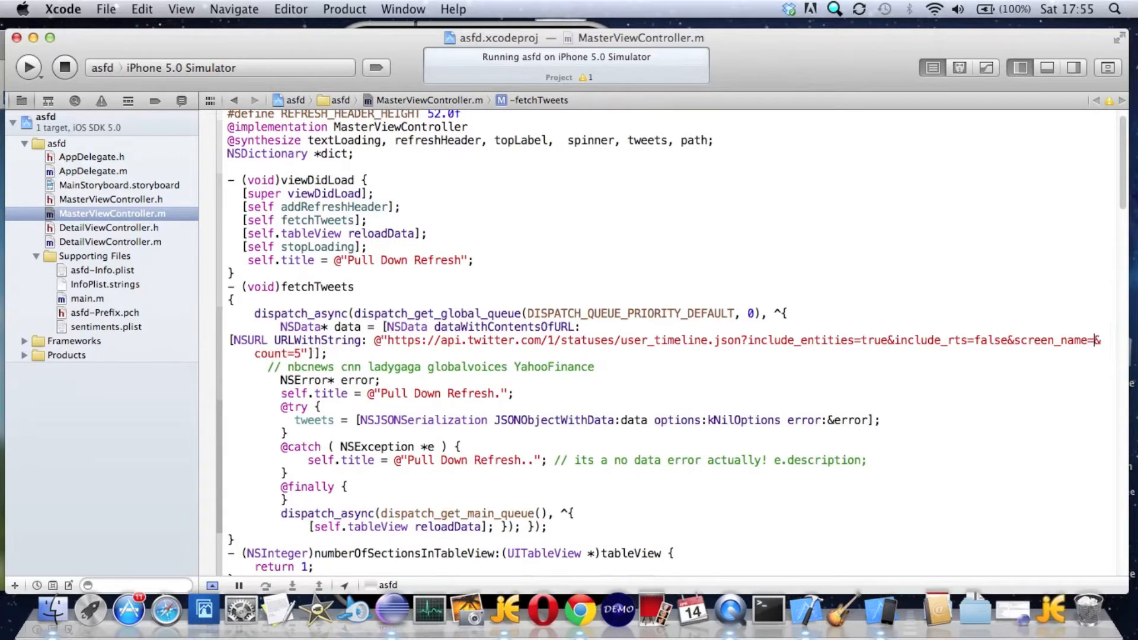
# Change screen_name in the fetchTweets URL to ladygaga and view the rescored feed in the Simulator.
pyautogui.write('ladygaga')
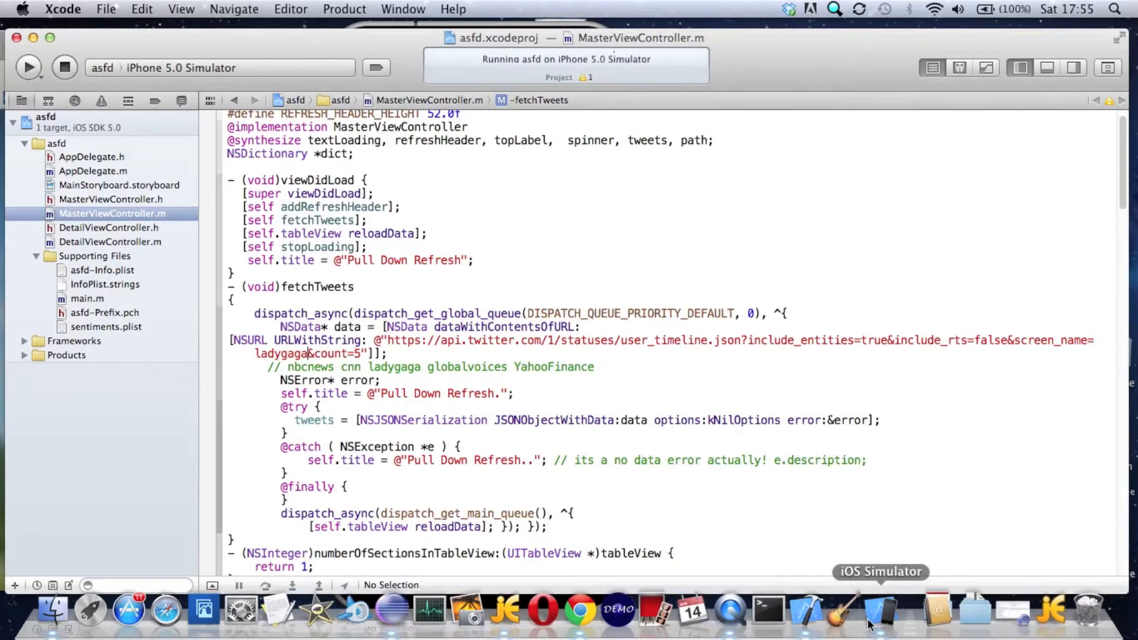
pyautogui.click(879, 609)
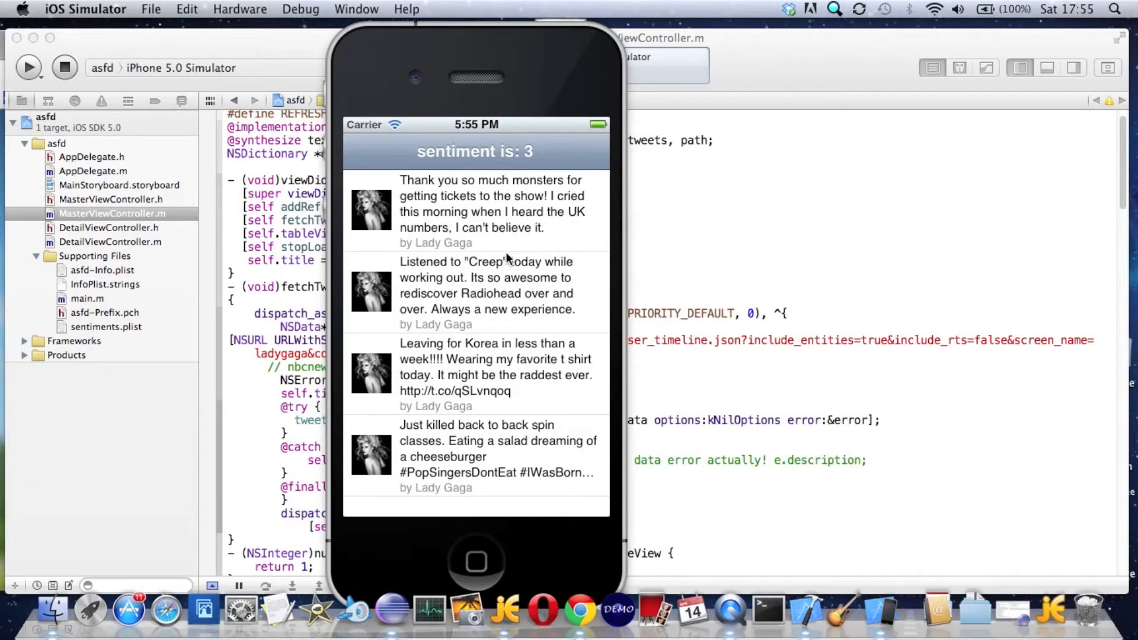
pyautogui.moveTo(516, 218)
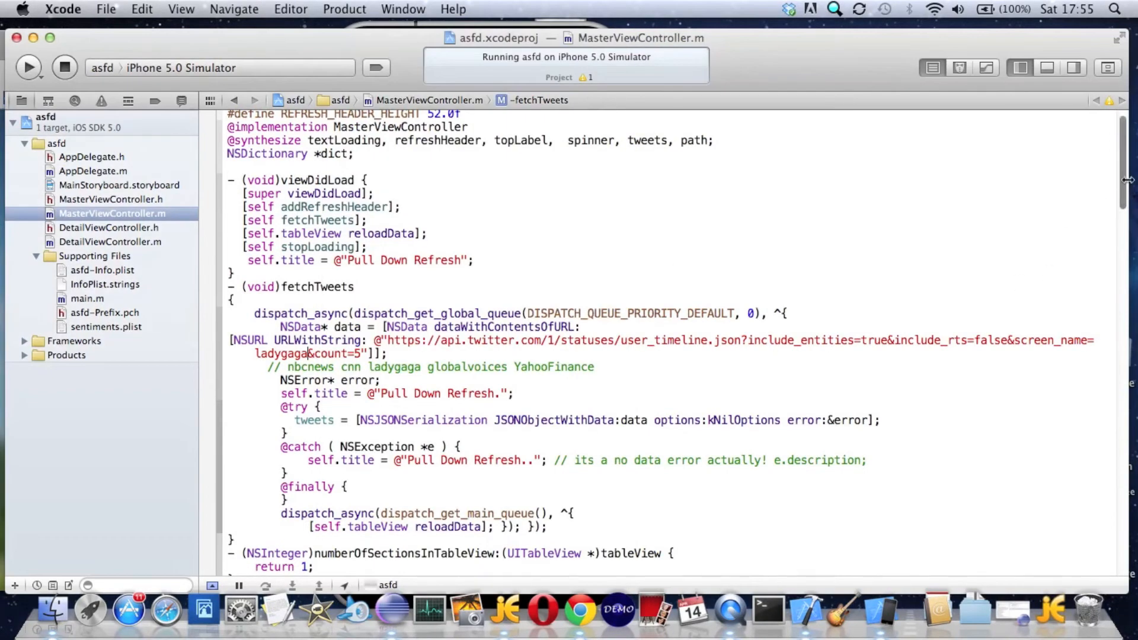
pyautogui.scroll(-3)
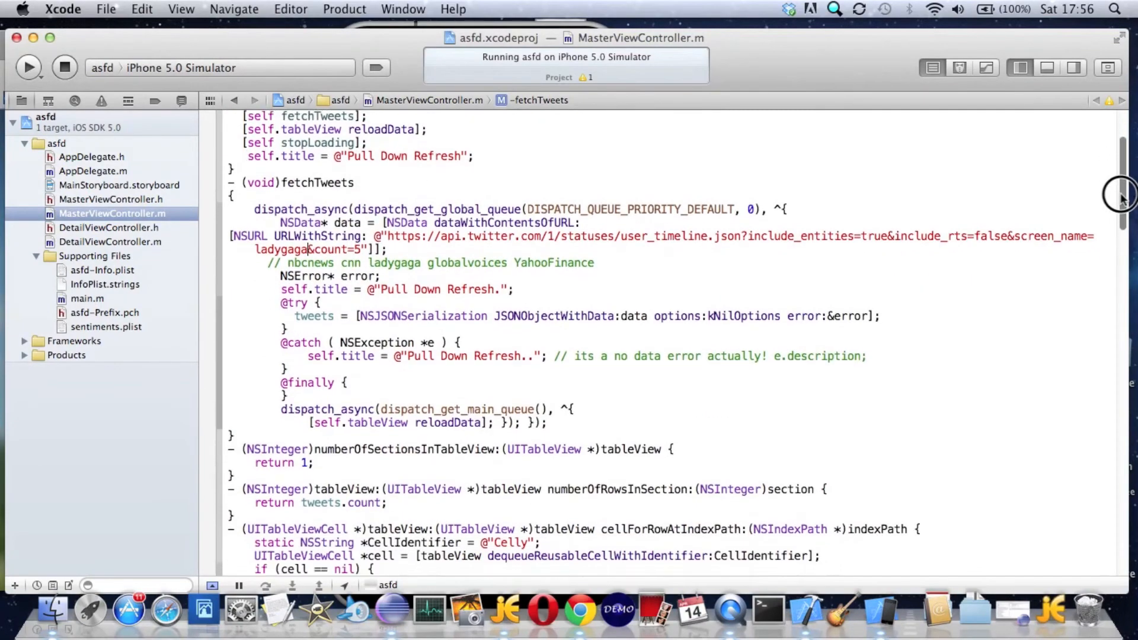